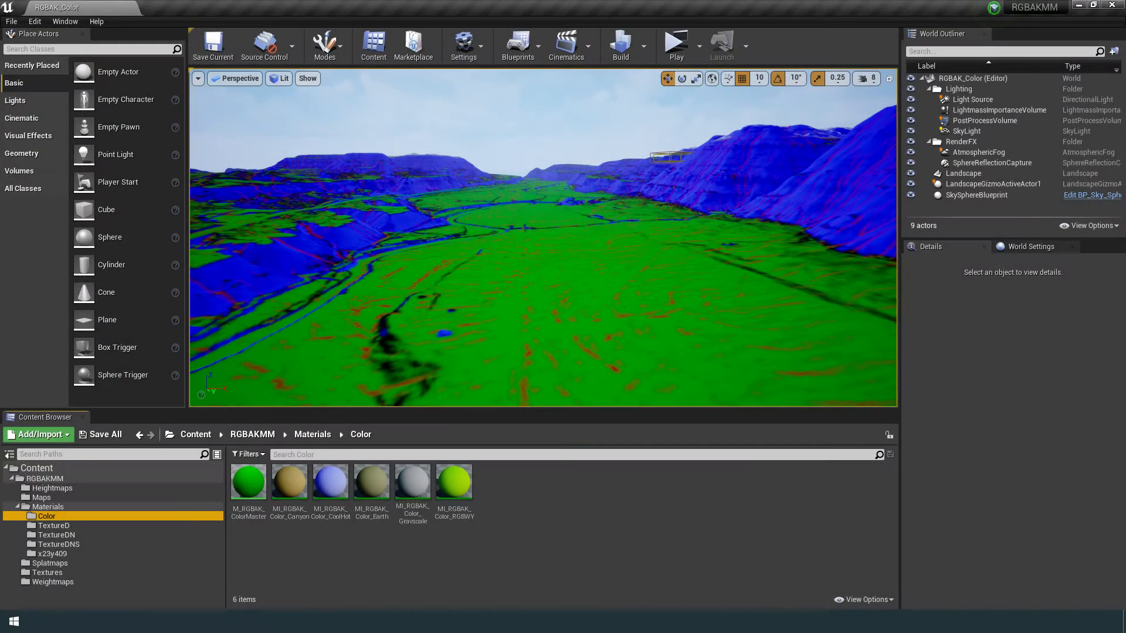
- Open the TPIslandTest project and browse its Content > Materials folder
click(54, 526)
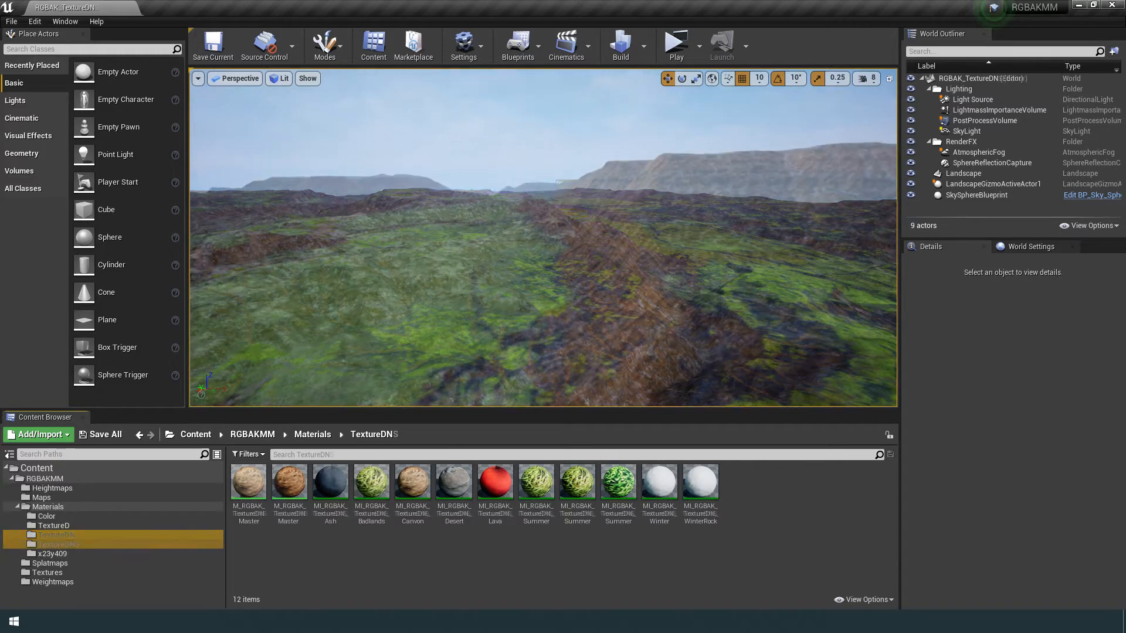
click(56, 544)
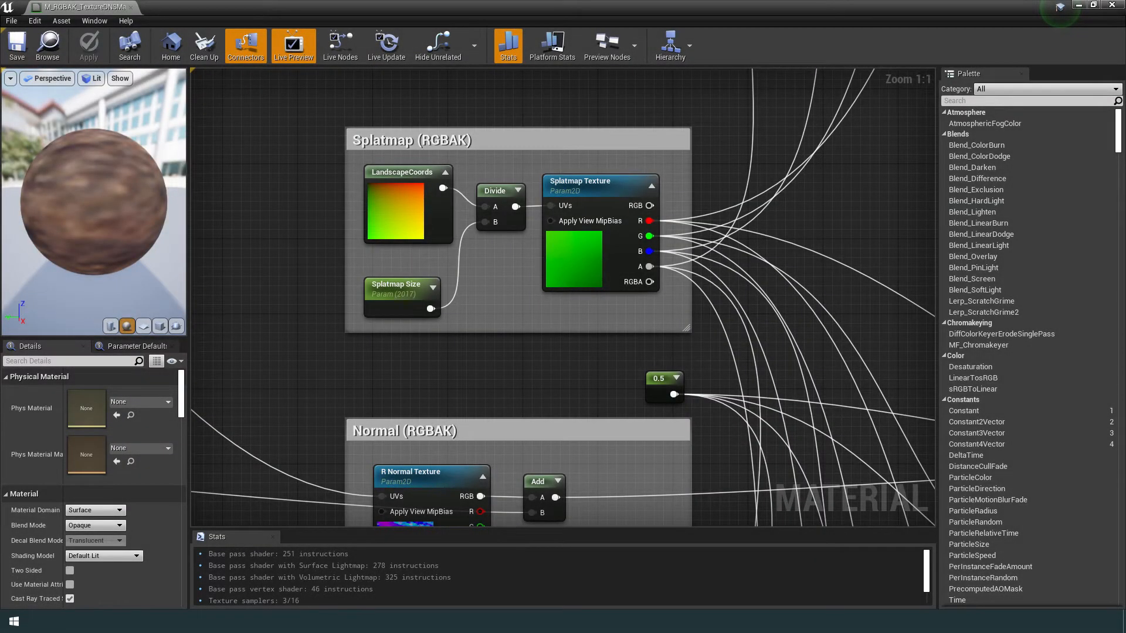
scroll(down, 3)
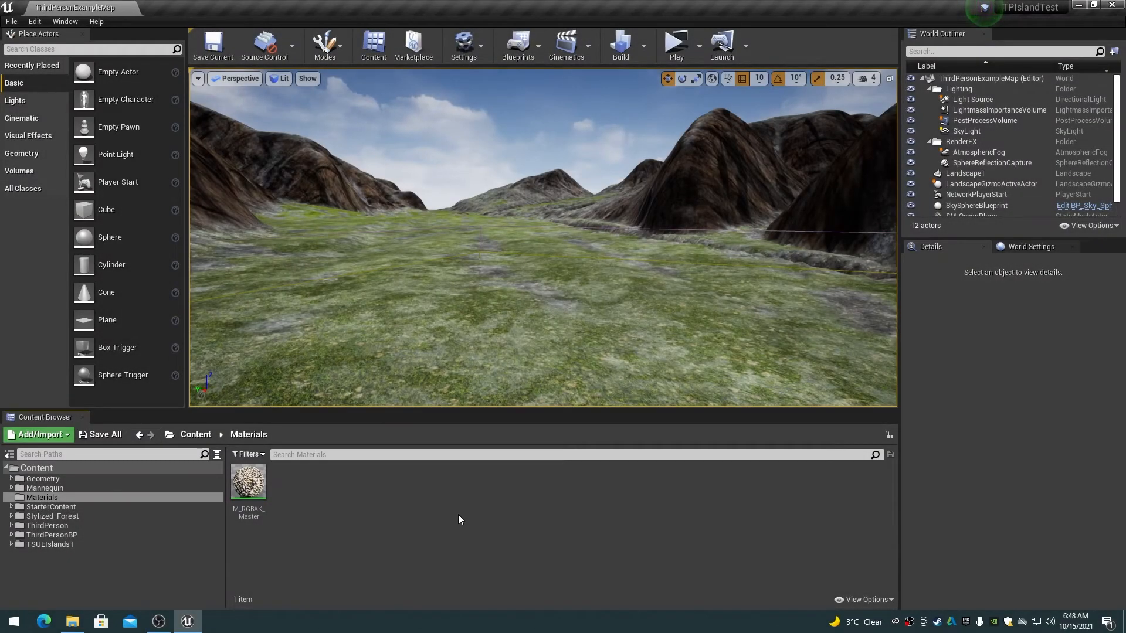
- Create a material instance from M_RGBAK_Master and double-click it to open
click(248, 481)
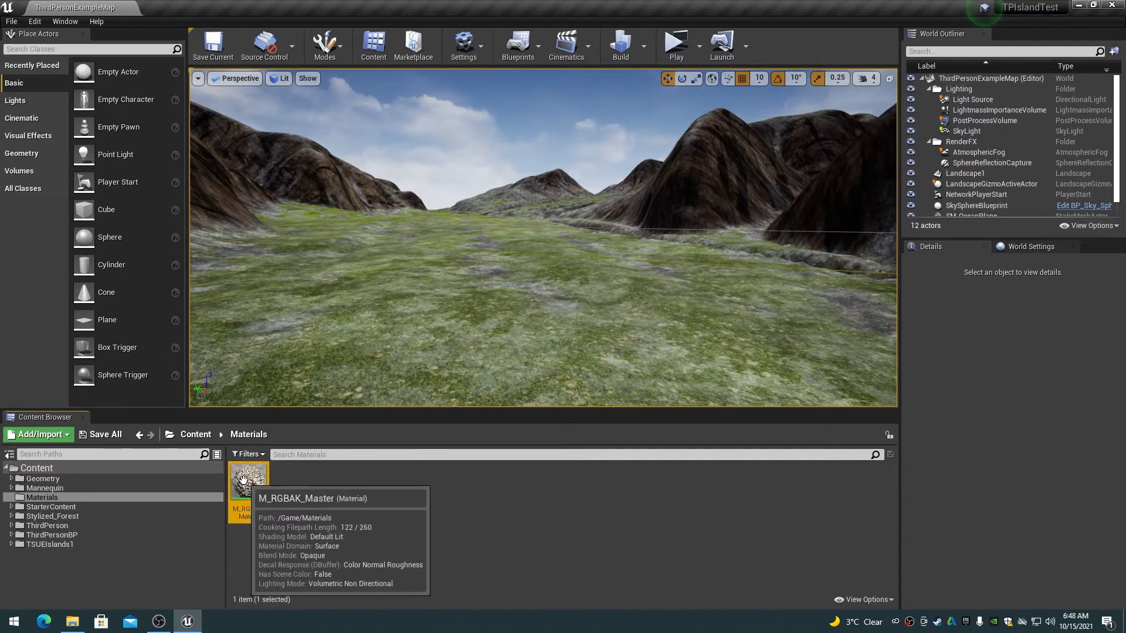
right_click(248, 479)
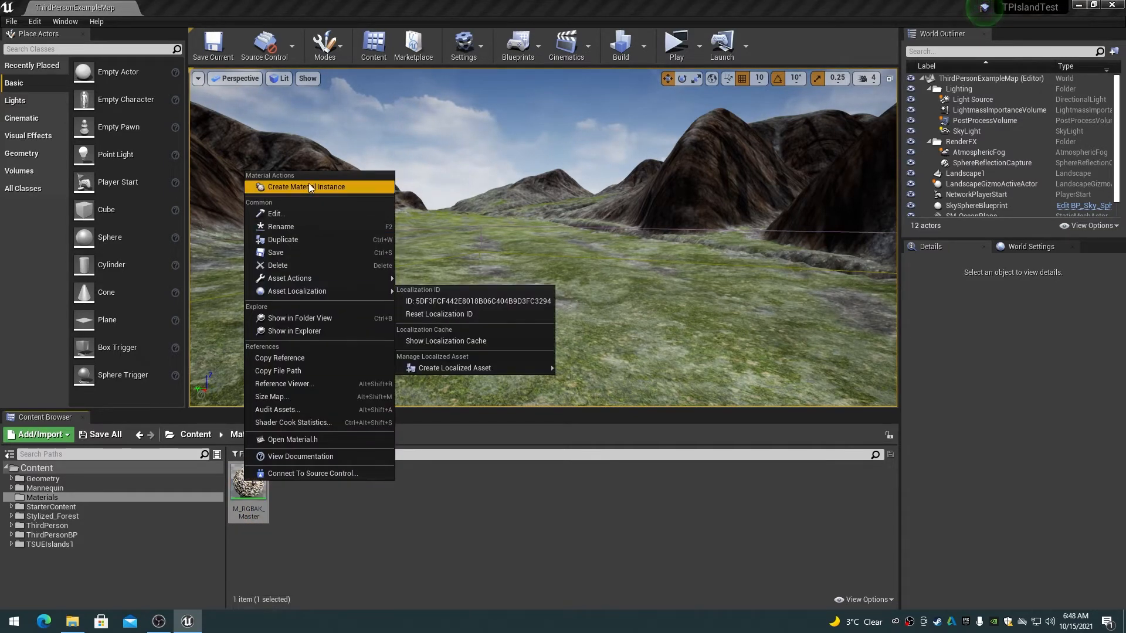
mouse_move(307, 187)
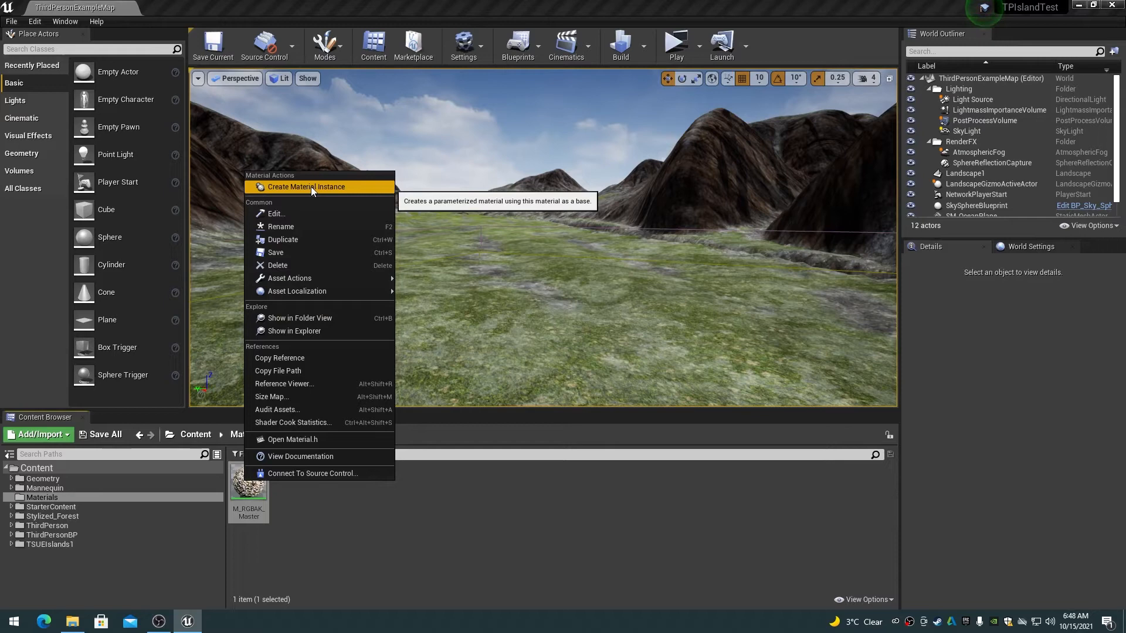
click(306, 186)
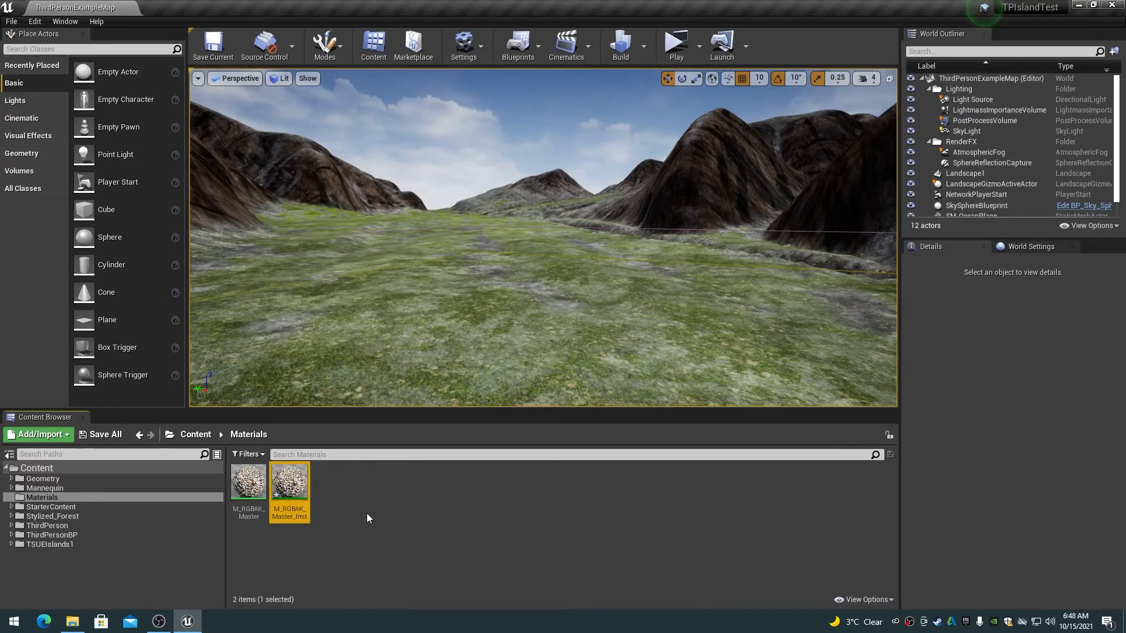
double_click(289, 481)
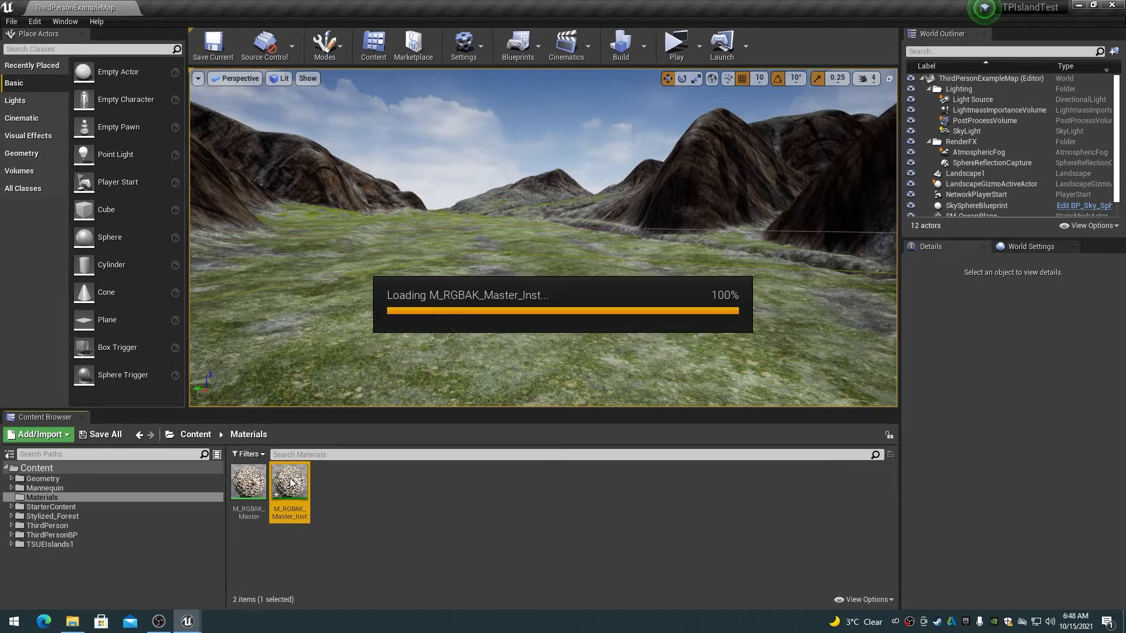
- Open the instance and scroll through the Red, Green, Blue, Alpha, Black and Macro parameter groups
double_click(289, 481)
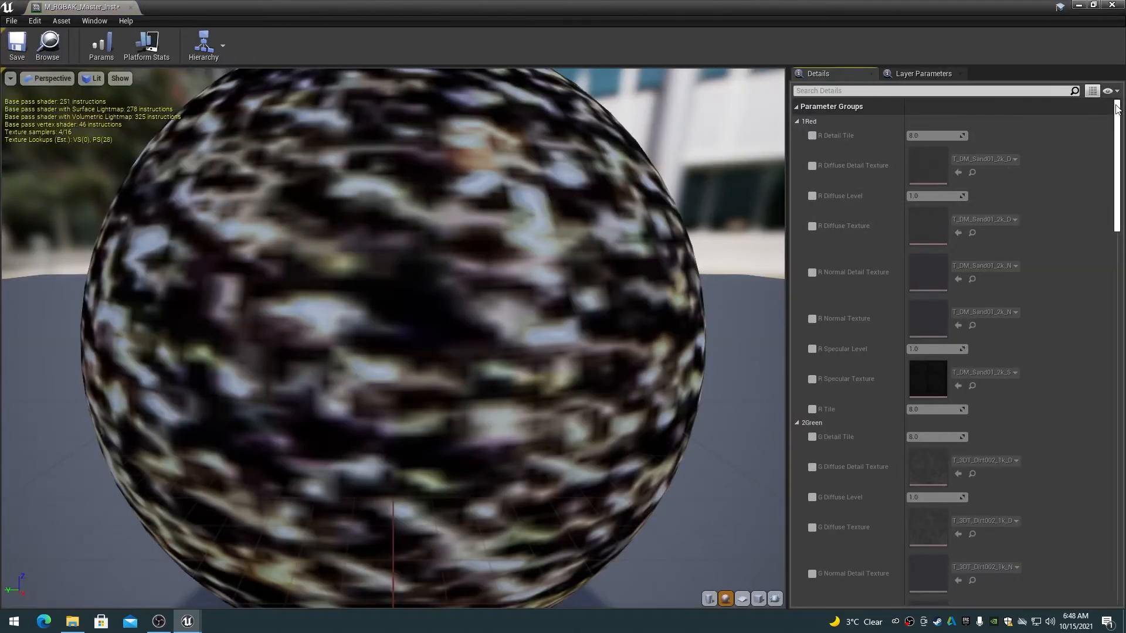
scroll(down, 3)
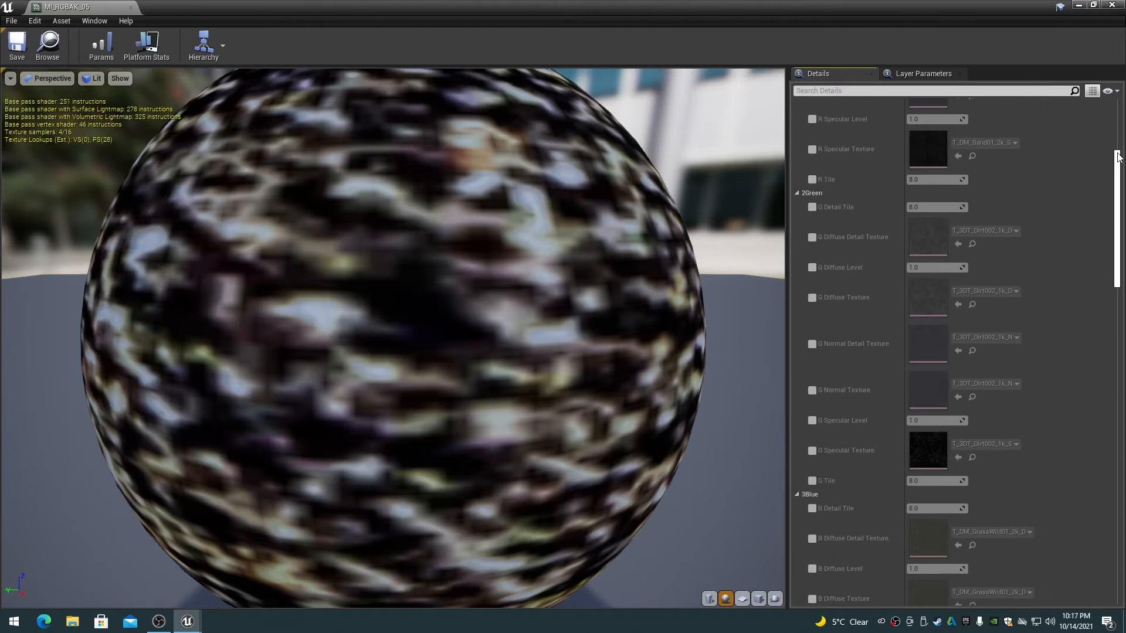
scroll(down, 3)
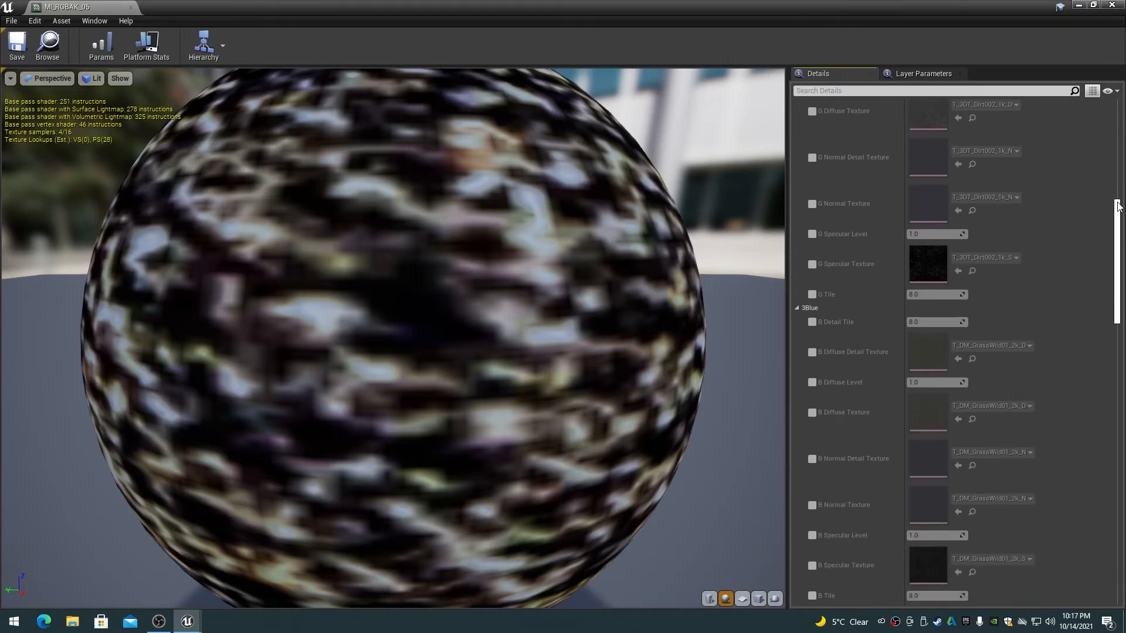
scroll(down, 3)
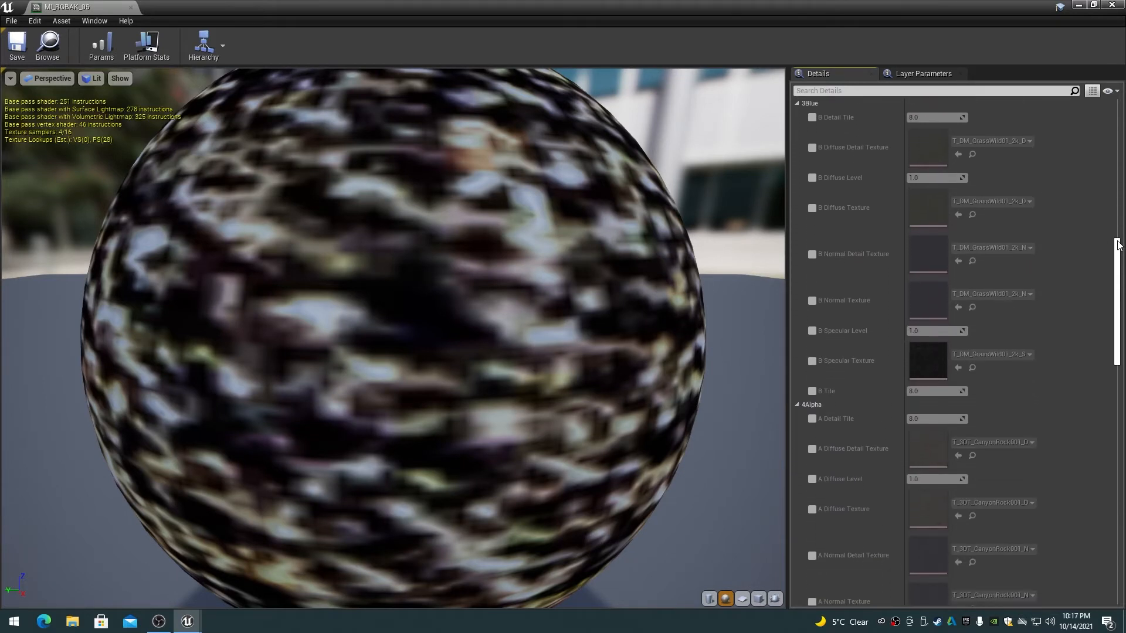
scroll(down, 3)
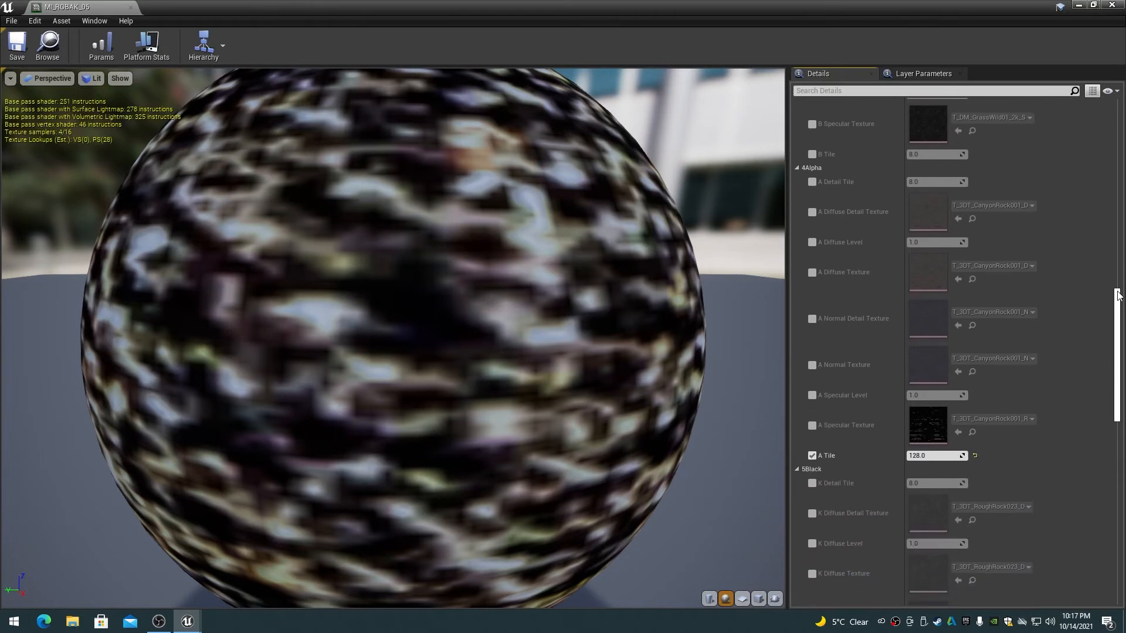
scroll(down, 3)
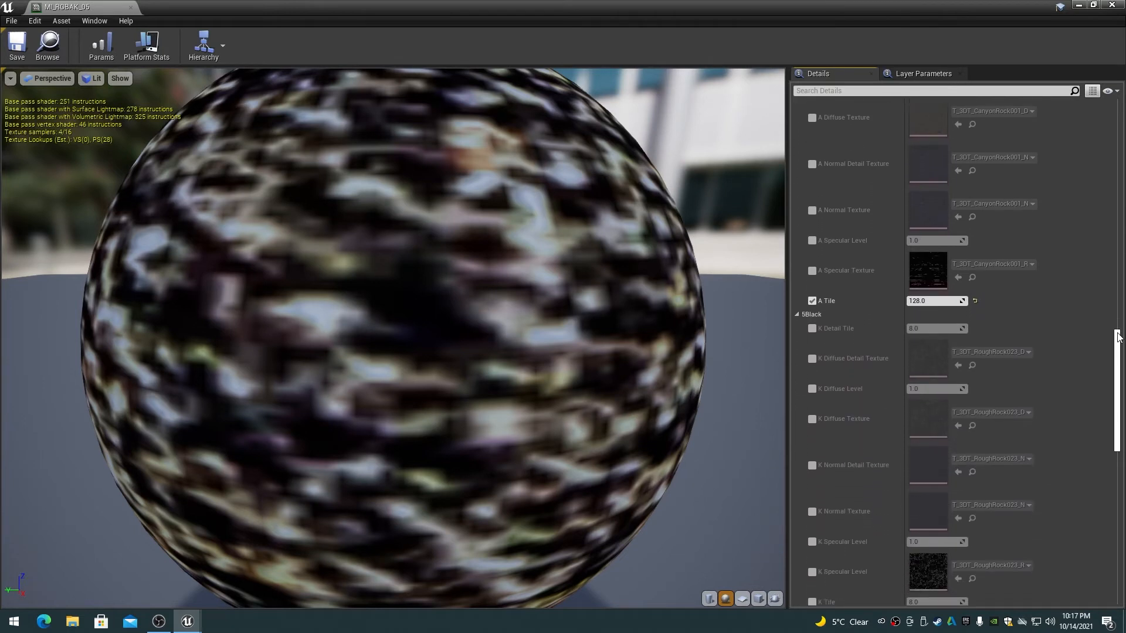
scroll(down, 3)
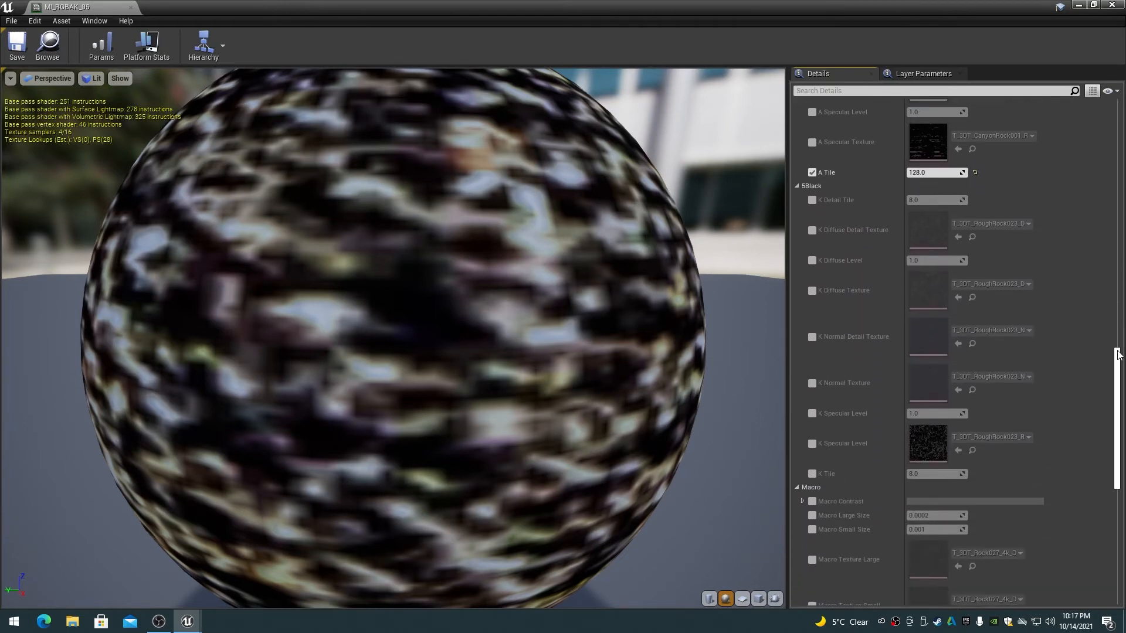
scroll(down, 3)
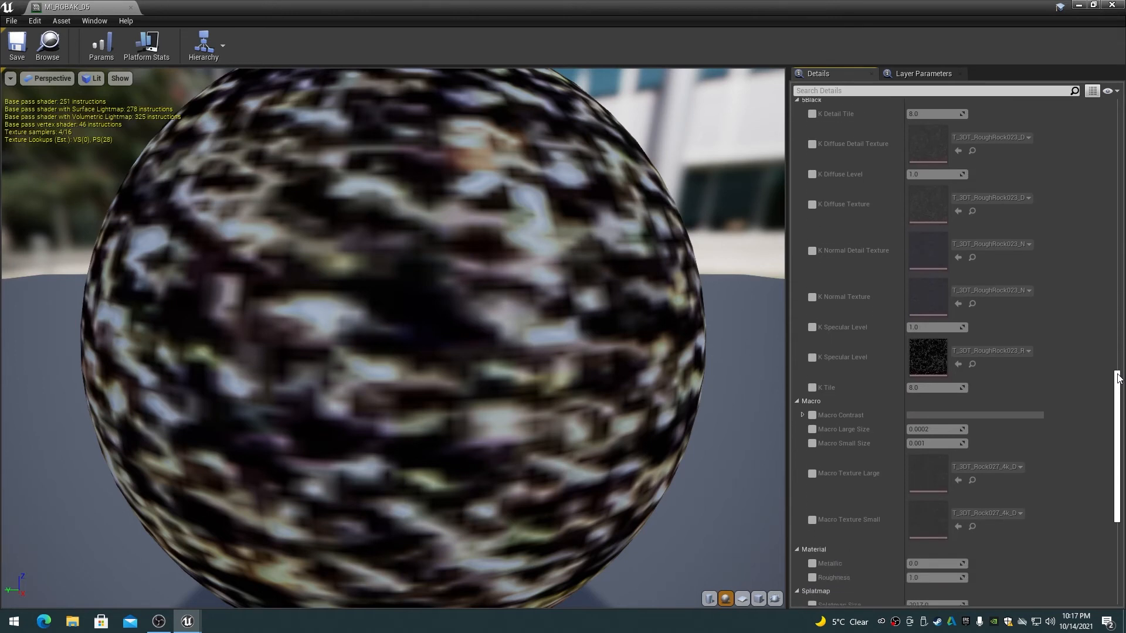